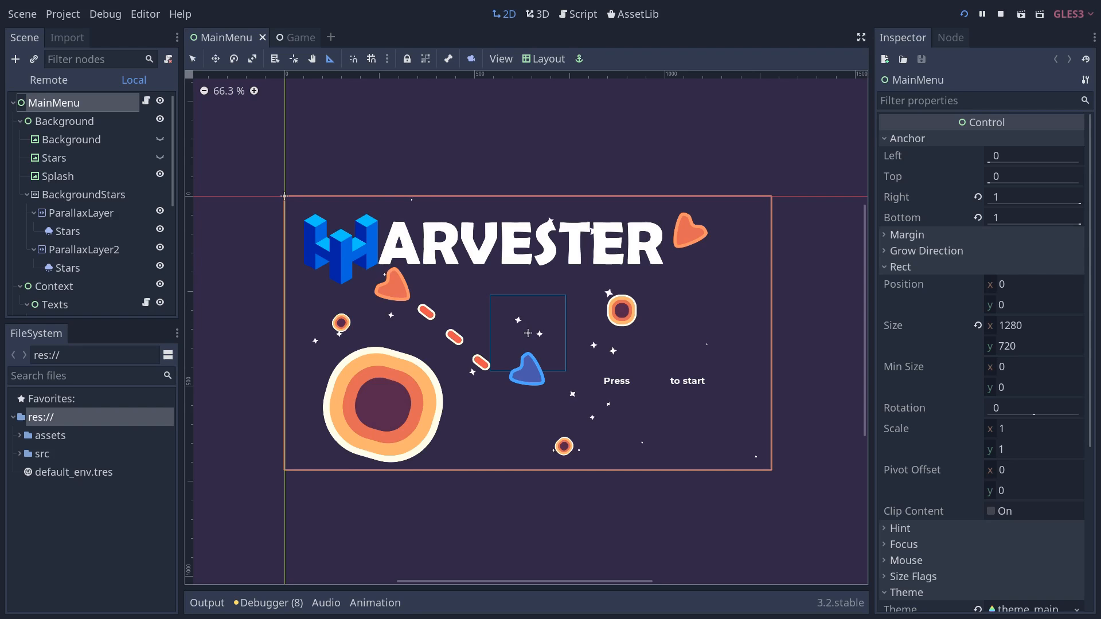
Switch to Chrome showing the godot-steering-ai-framework GitHub repository
{"action": "left_click", "coordinate": [1034, 14]}
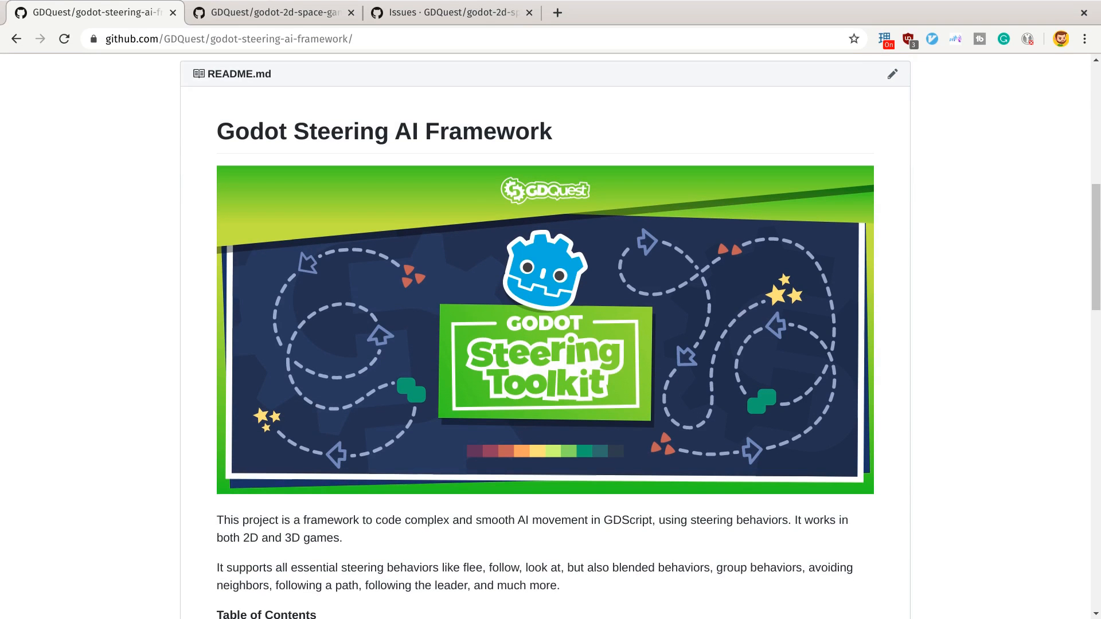
Show the godot-2d-space-game repository README with the steering framework tab gone
{"action": "scroll", "scroll_direction": "up", "scroll_amount": 3}
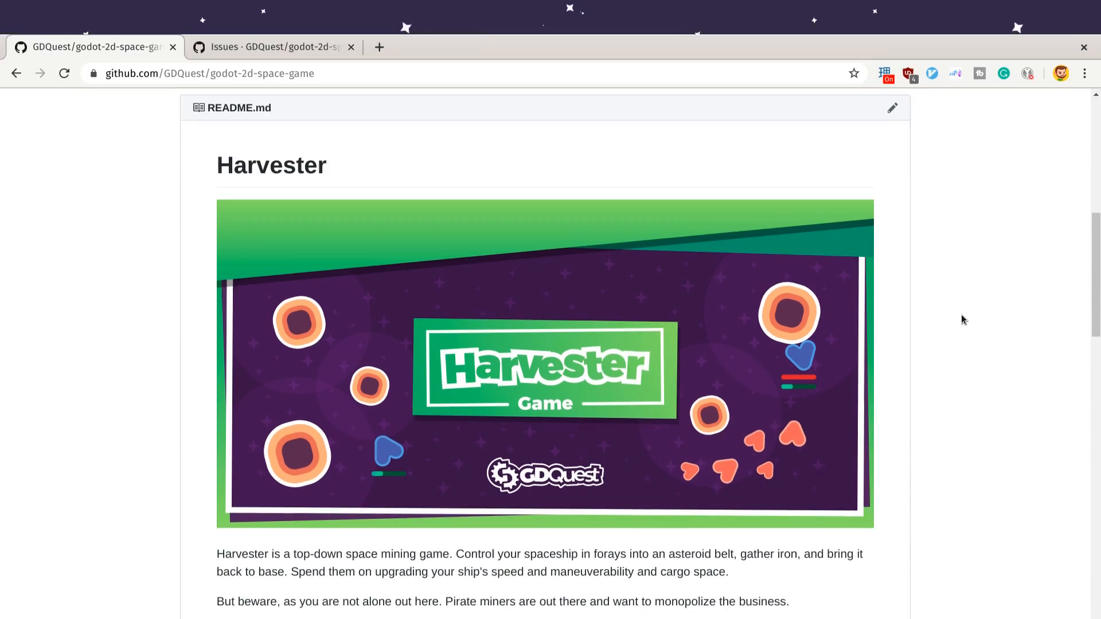
{"action": "scroll", "scroll_direction": "down", "scroll_amount": 3}
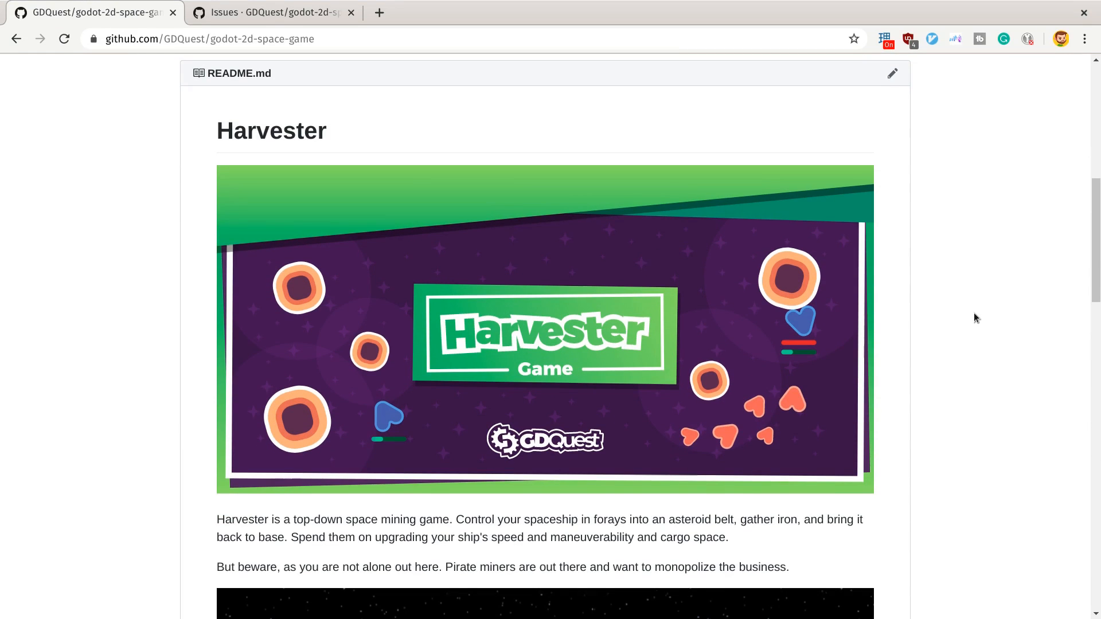
{"action": "scroll", "scroll_direction": "up", "scroll_amount": 3}
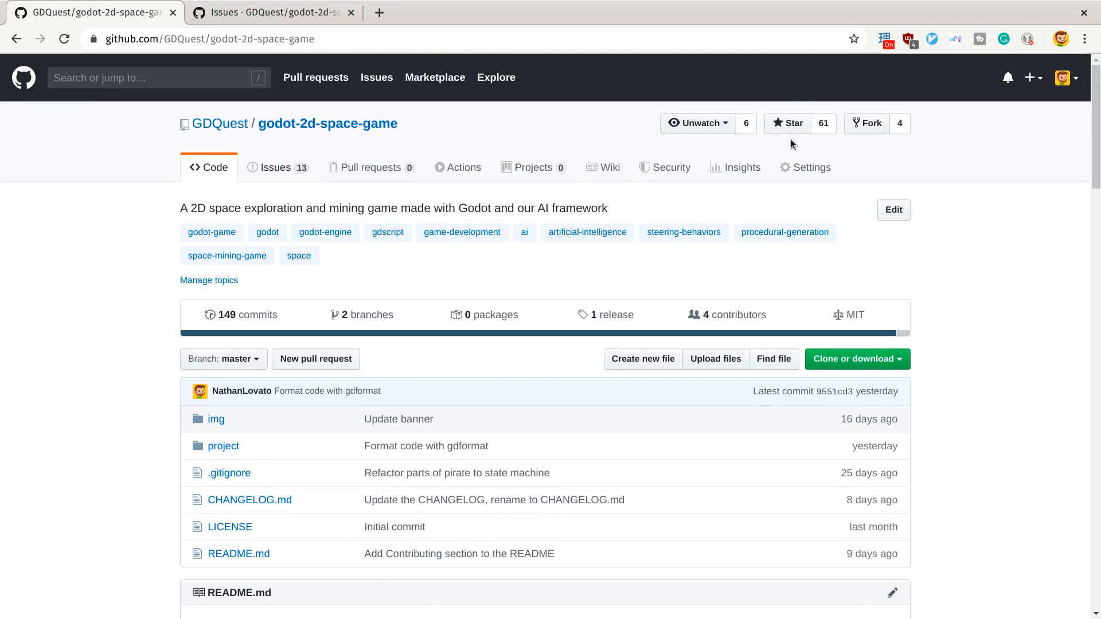
{"action": "left_click", "coordinate": [788, 124]}
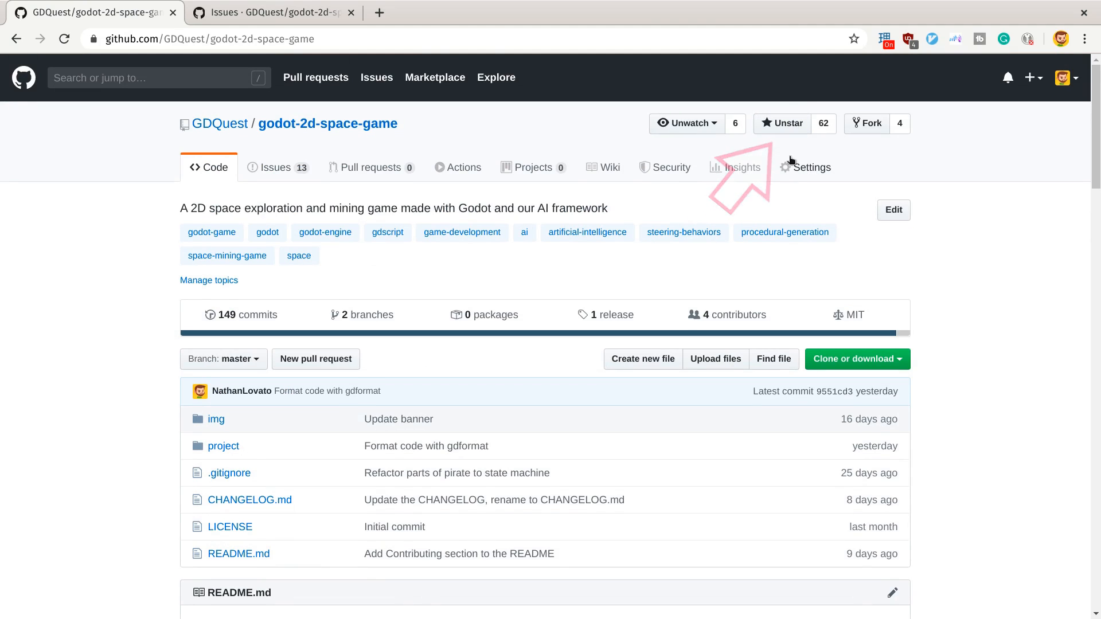
{"action": "mouse_move", "coordinate": [783, 126]}
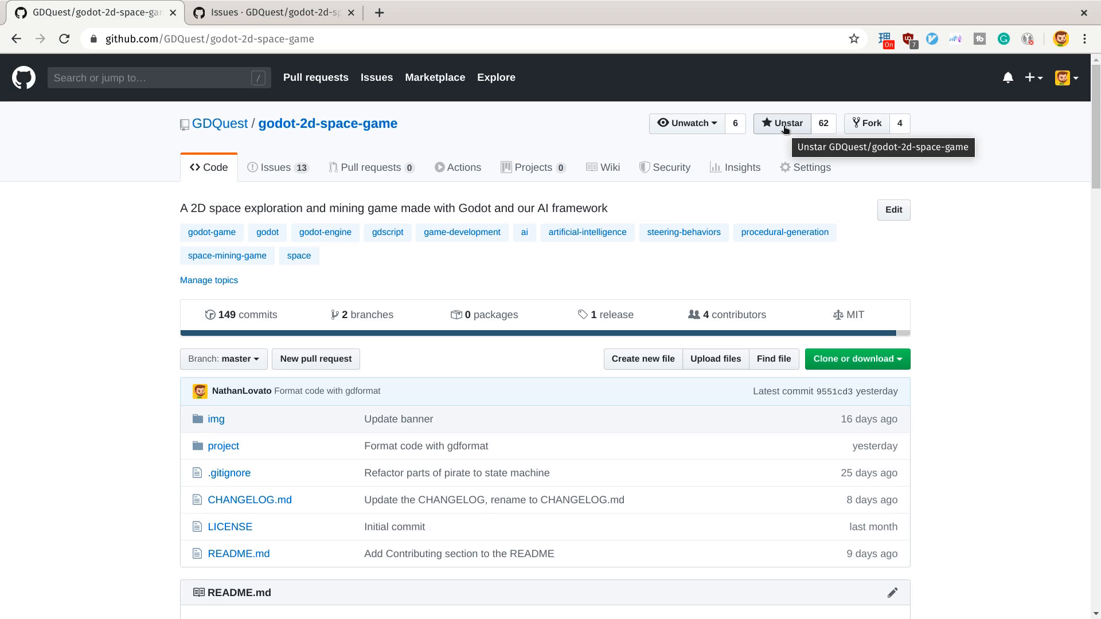
{"action": "left_click", "coordinate": [781, 123]}
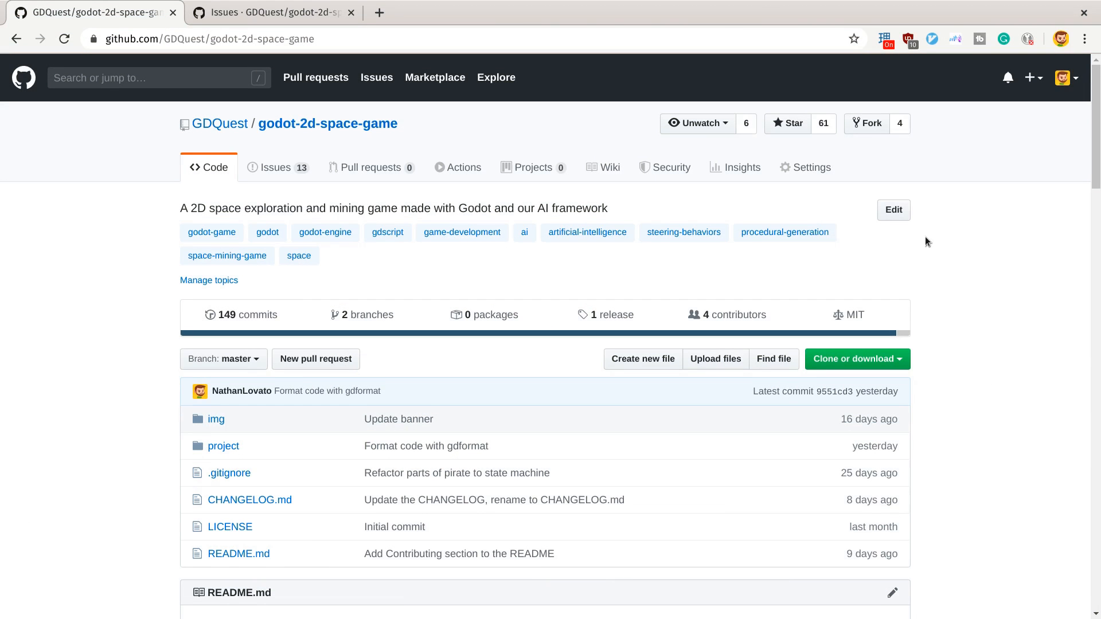
{"action": "scroll", "scroll_direction": "down", "scroll_amount": 3}
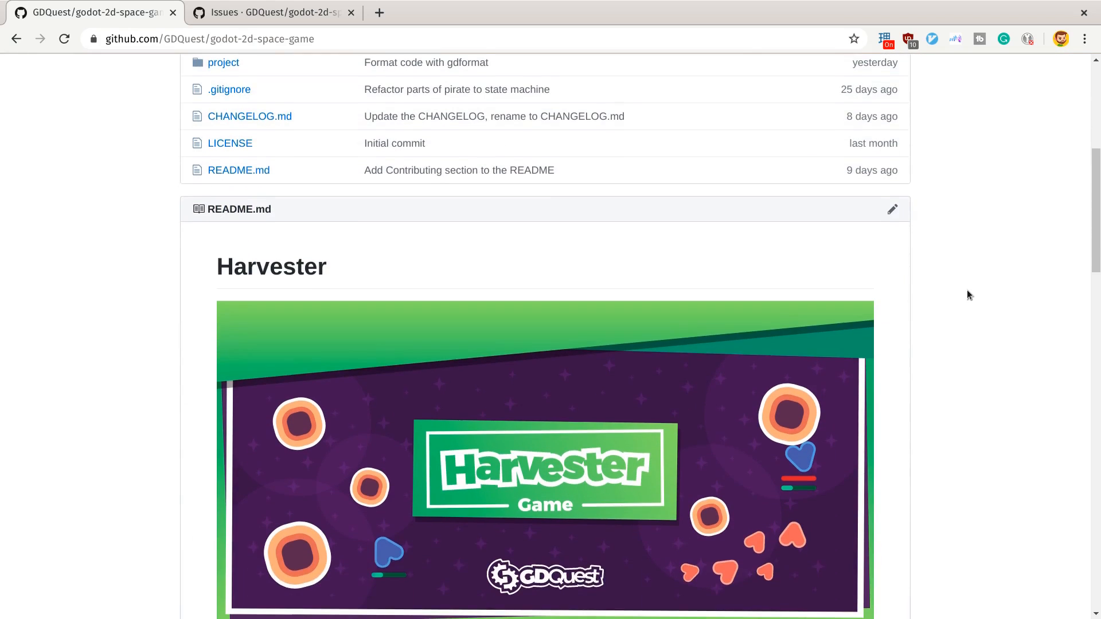
{"action": "scroll", "scroll_direction": "up", "scroll_amount": 3}
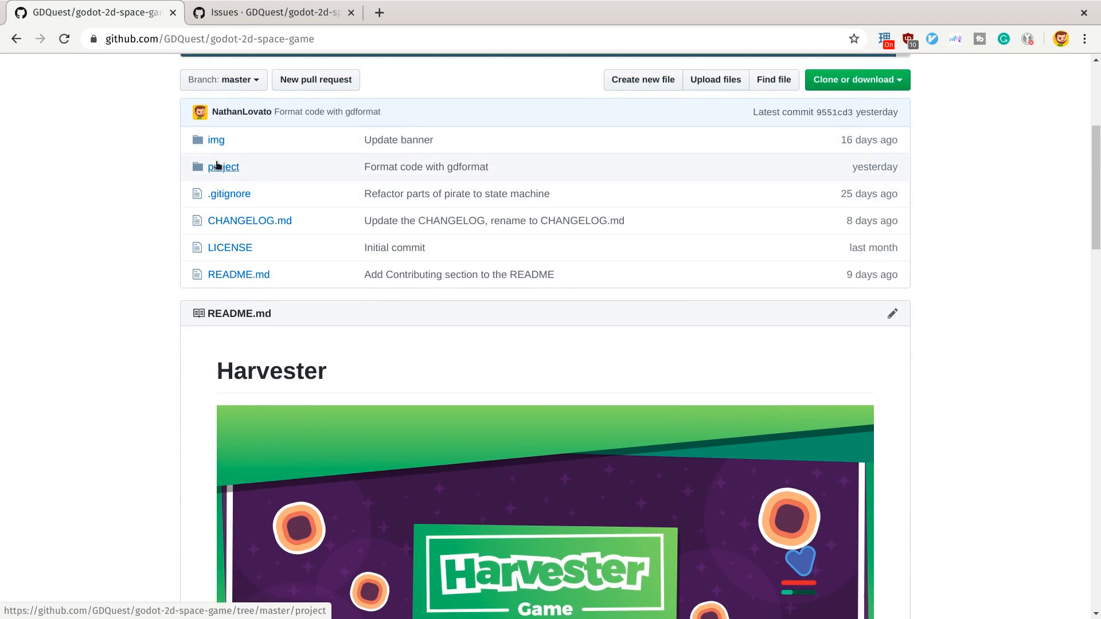
{"action": "mouse_move", "coordinate": [215, 190]}
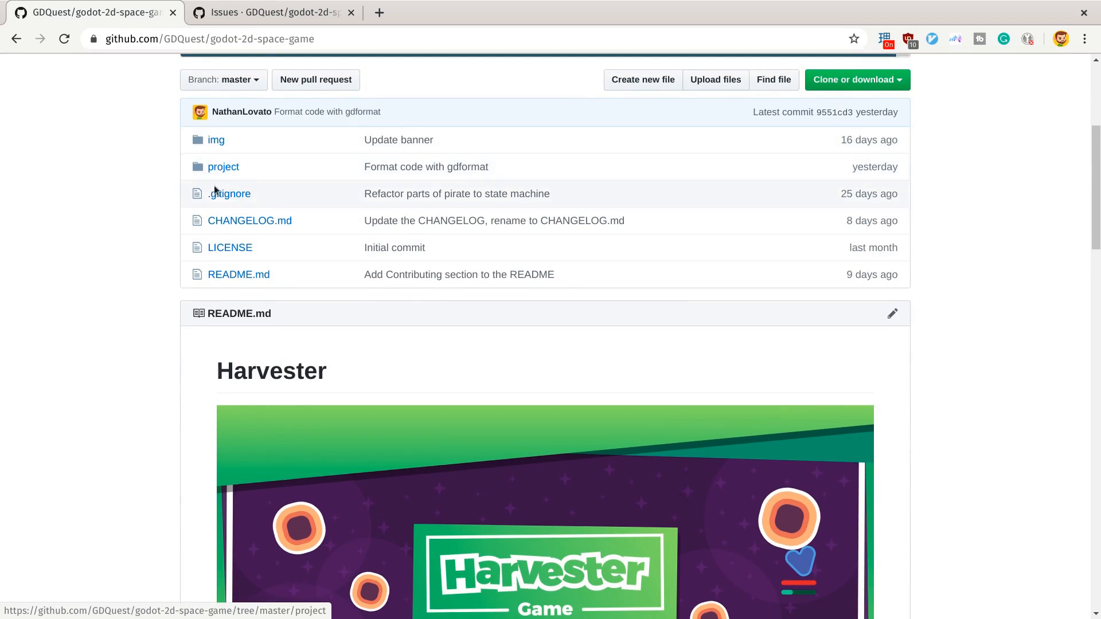
{"action": "left_click", "coordinate": [224, 166]}
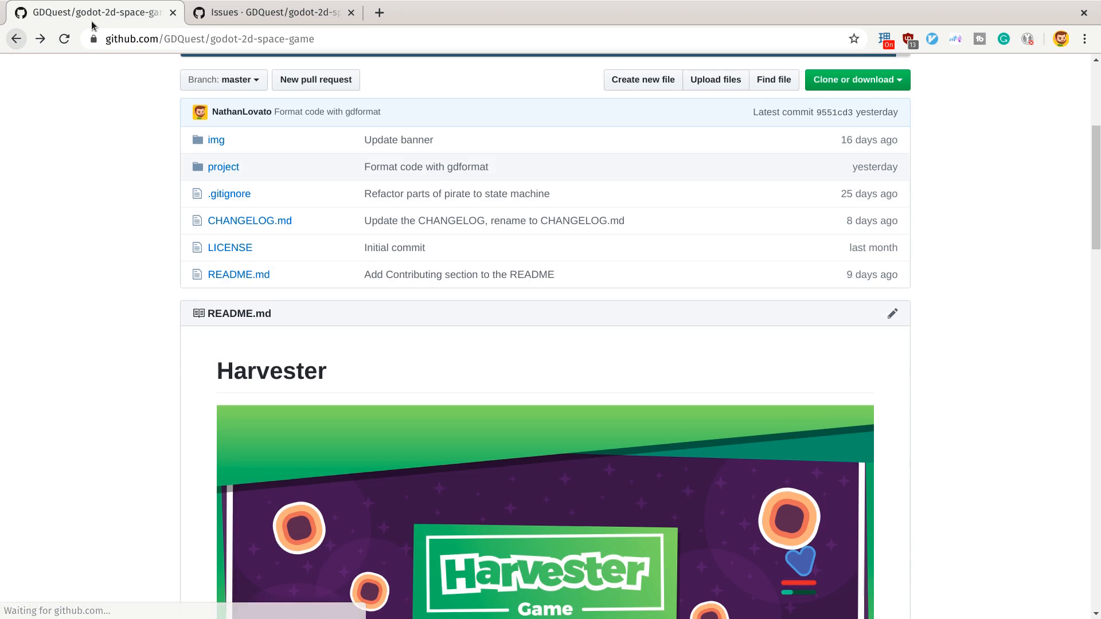
{"action": "mouse_move", "coordinate": [274, 12]}
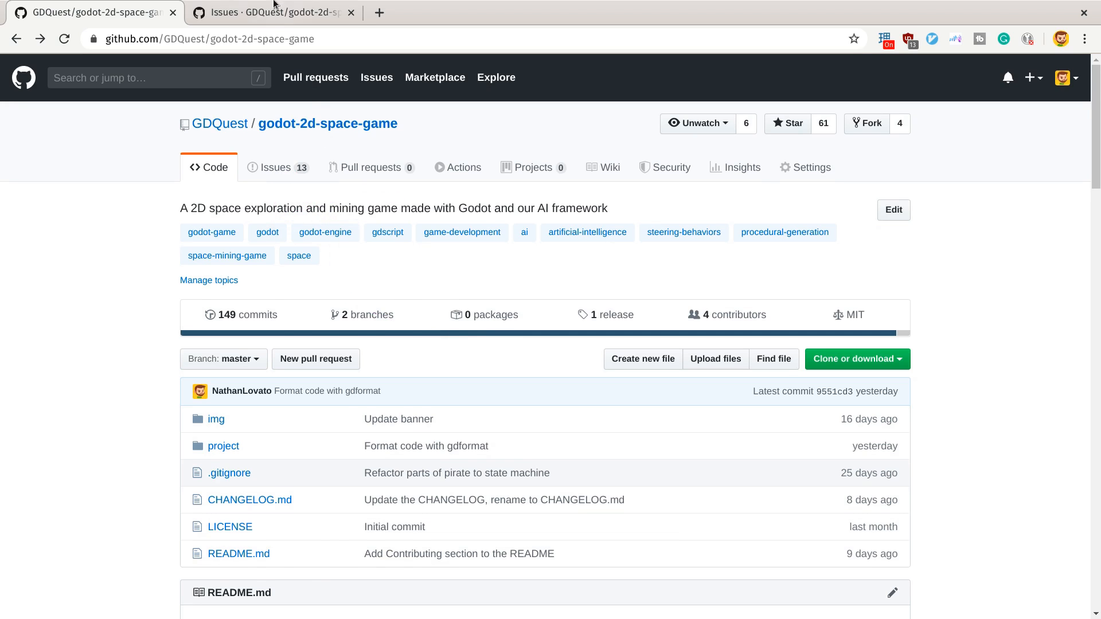
View the repository's Issues list showing 13 open and 16 closed issues
{"action": "left_click", "coordinate": [276, 168]}
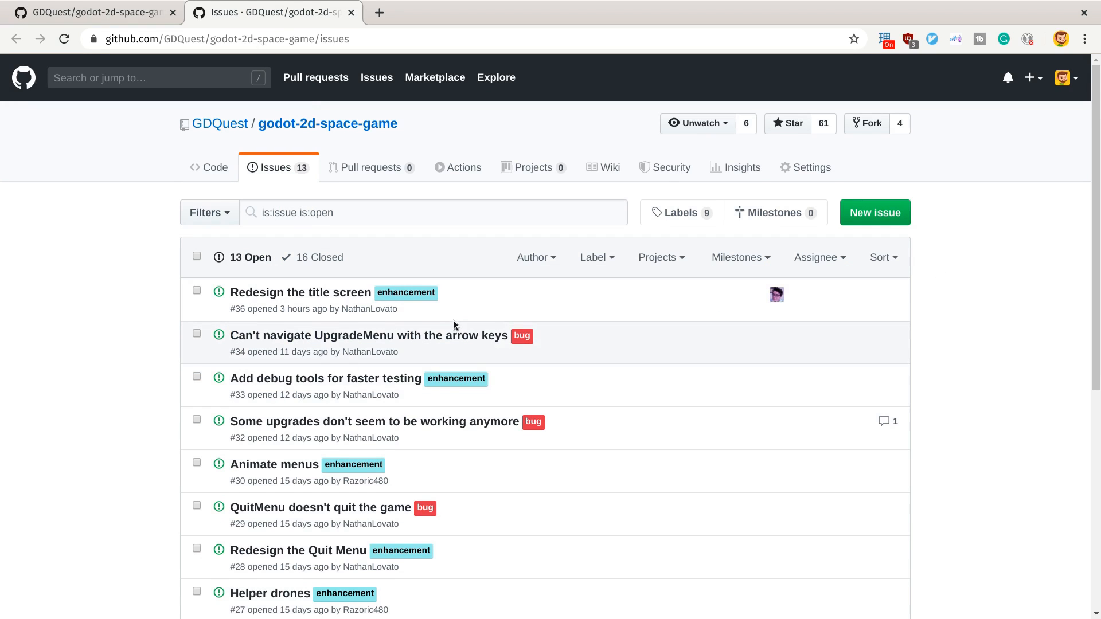
{"action": "scroll", "scroll_direction": "down", "scroll_amount": 3}
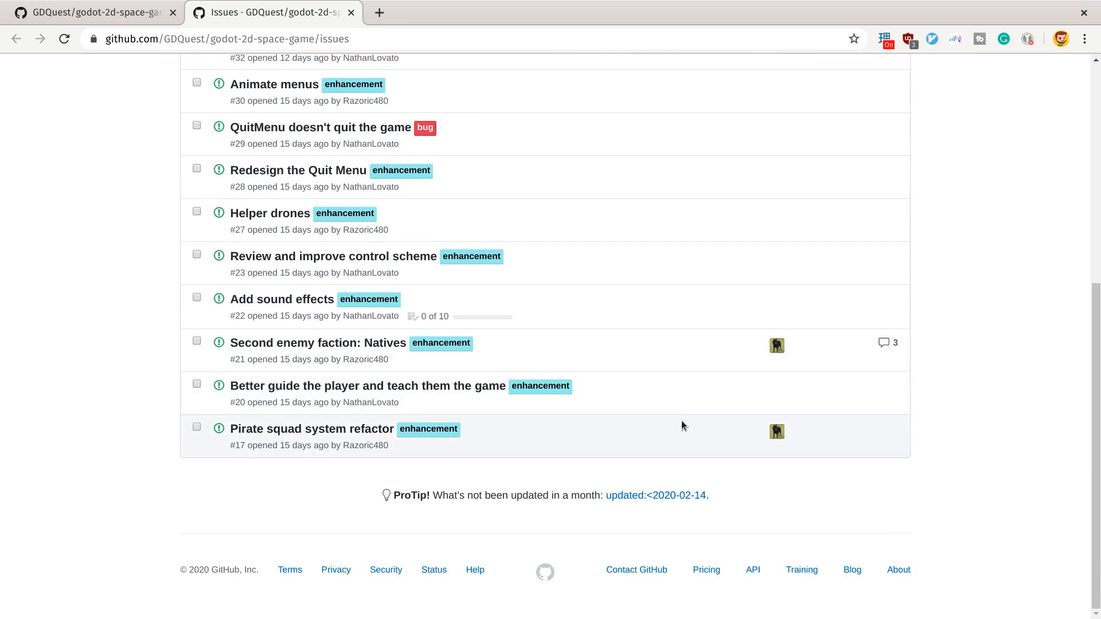
{"action": "scroll", "scroll_direction": "up", "scroll_amount": 3}
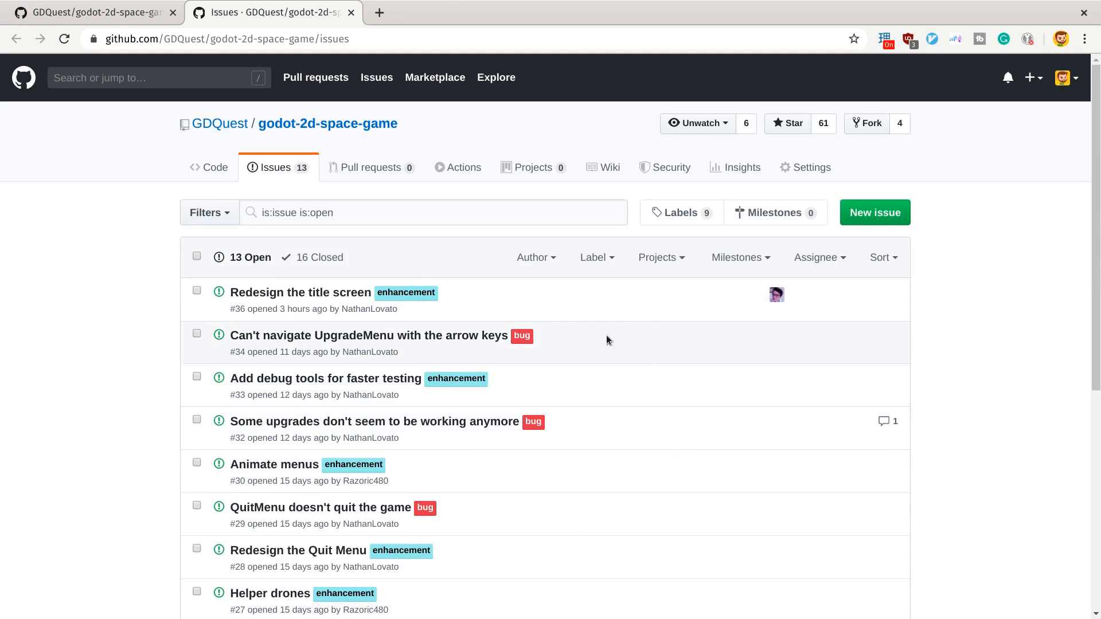
{"action": "mouse_move", "coordinate": [777, 536]}
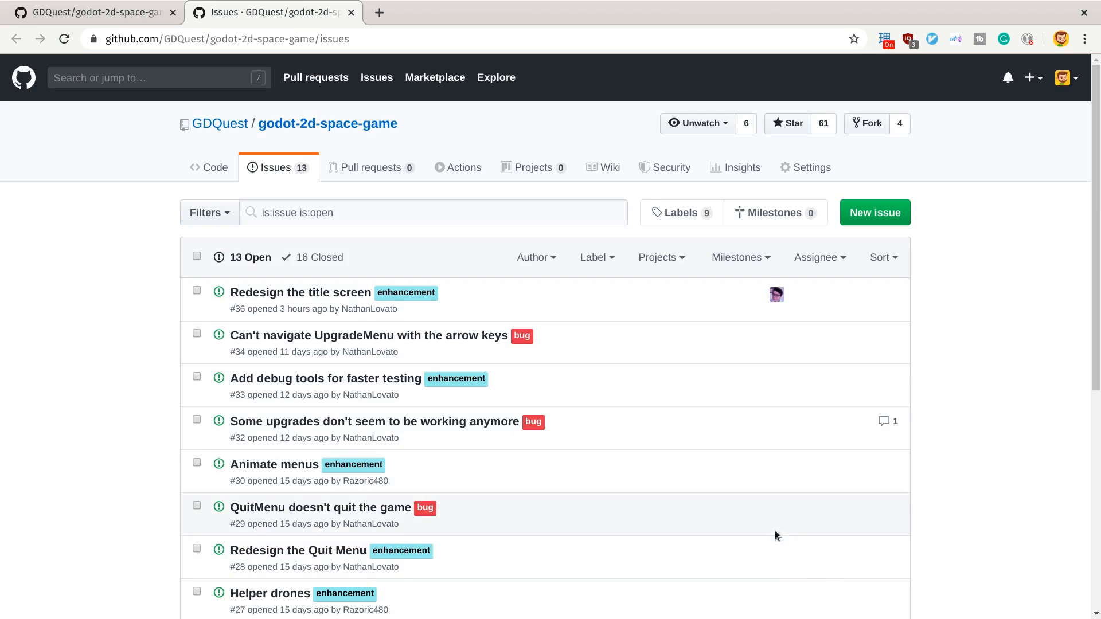
{"action": "mouse_move", "coordinate": [794, 420]}
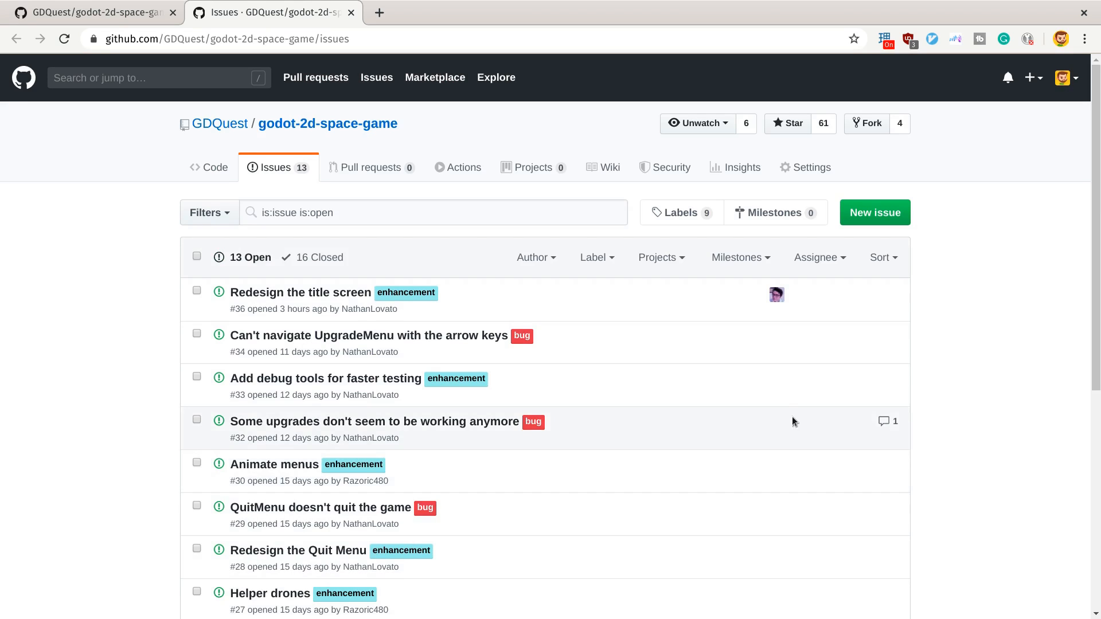
{"action": "mouse_move", "coordinate": [931, 323]}
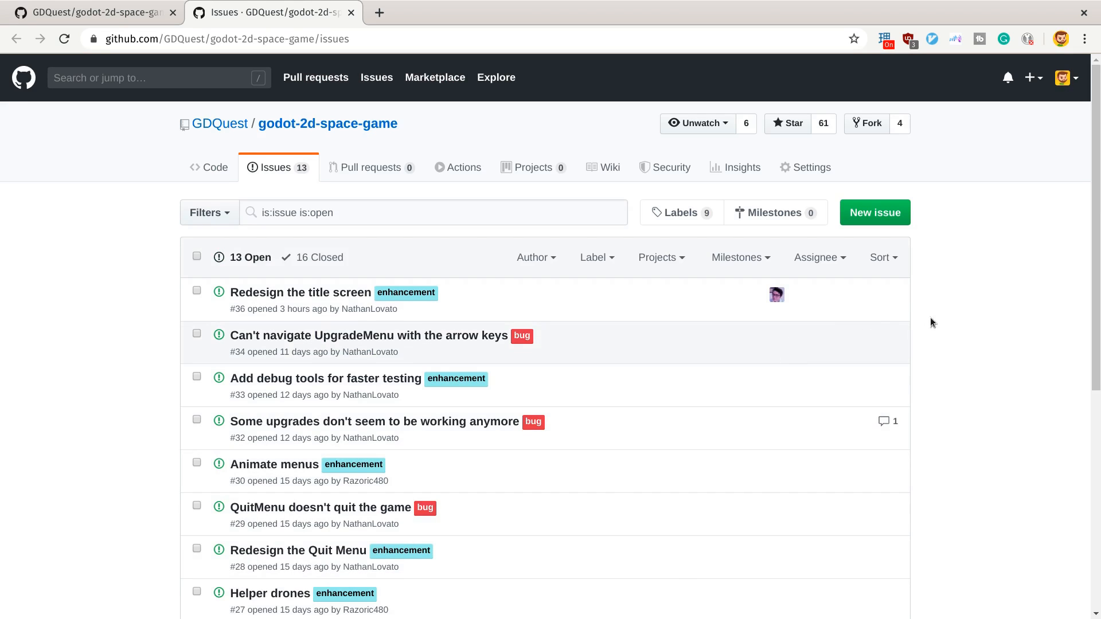
{"action": "mouse_move", "coordinate": [1024, 322]}
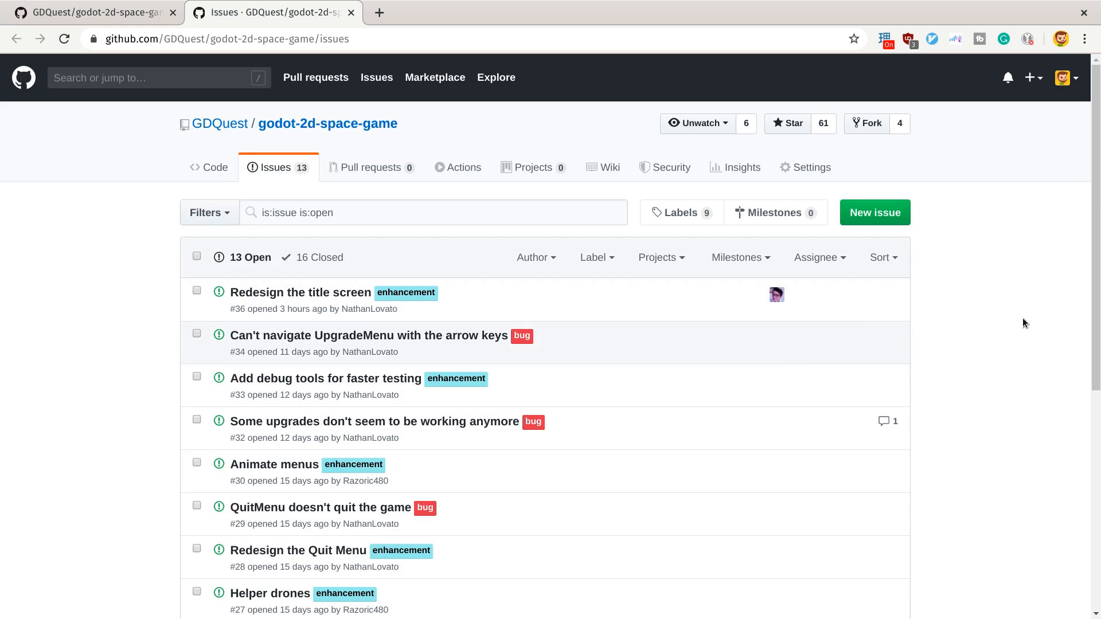